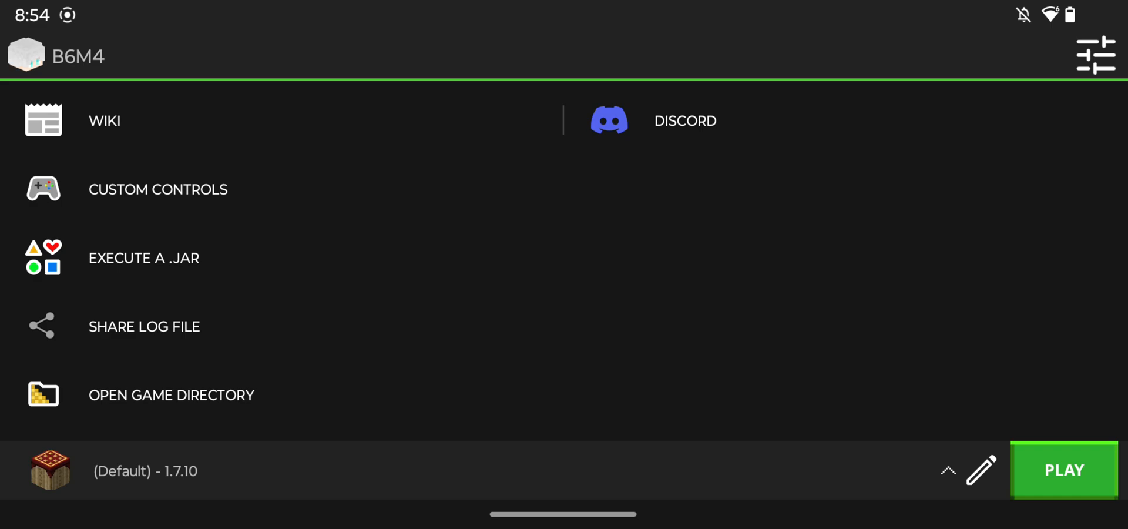
- Expand the profile selector to list the Default 1.7.10 profile and the create-new option
click(948, 470)
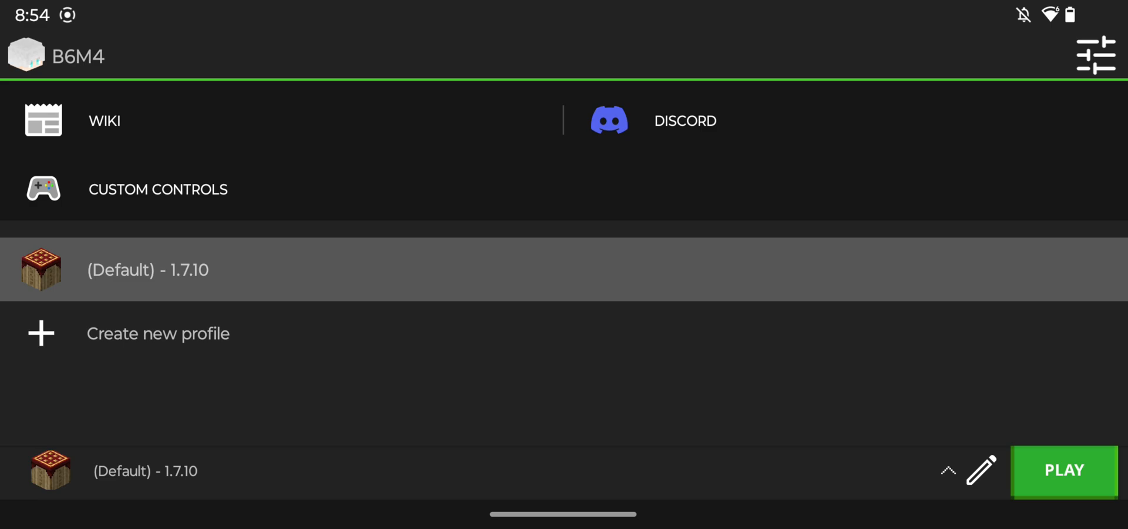
- Create a new vanilla profile set to Minecraft version 1.21.5 and make it active
click(158, 334)
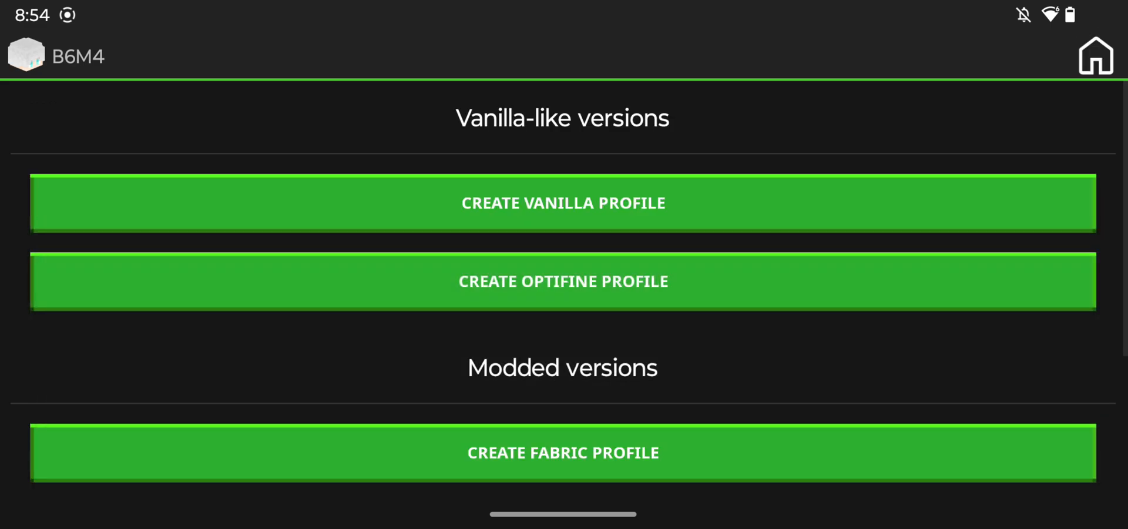
click(562, 202)
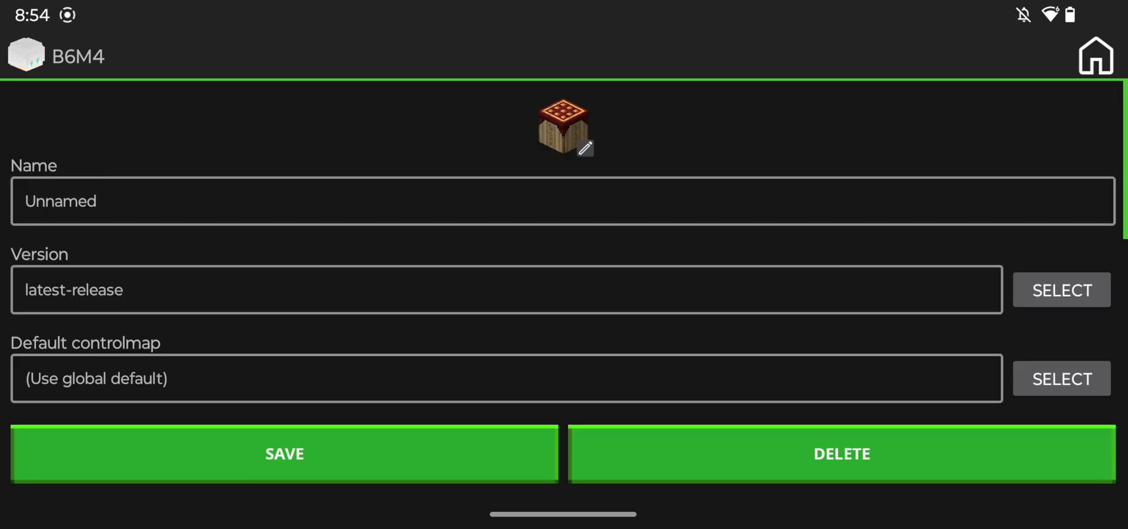
click(1061, 289)
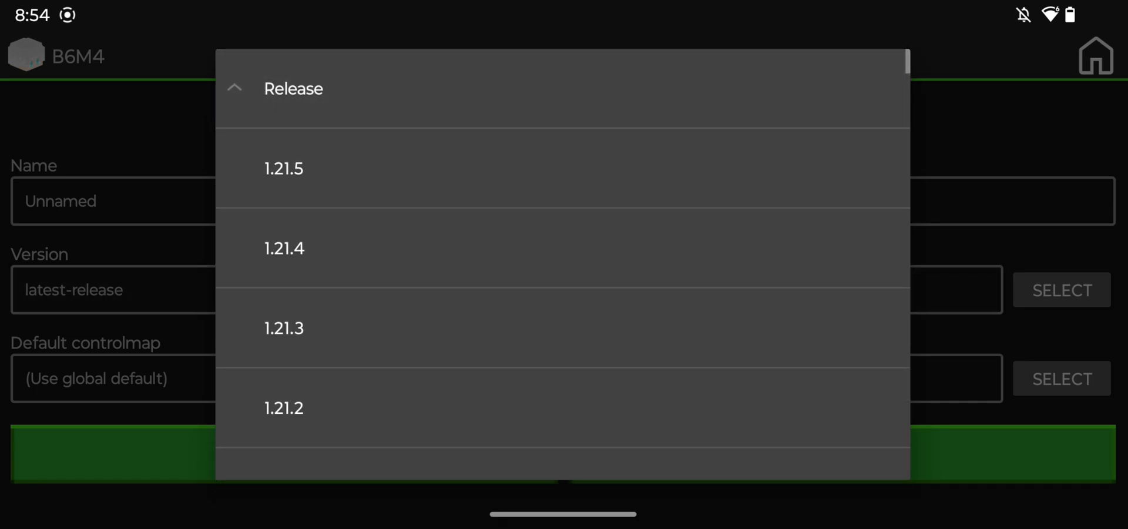
click(284, 167)
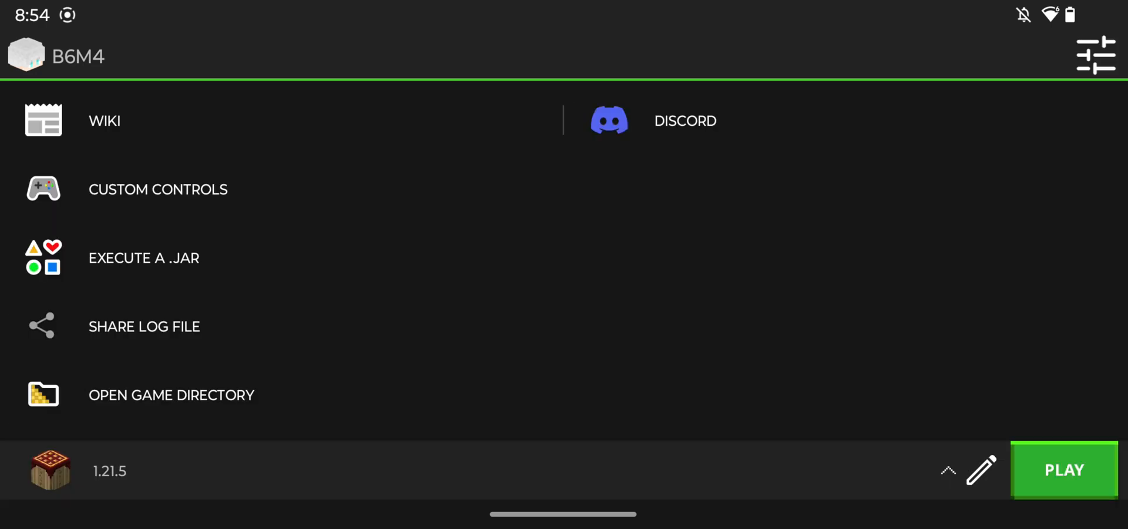
- Play the 1.21.5 profile and wait through the download until the title screen loads
click(1065, 470)
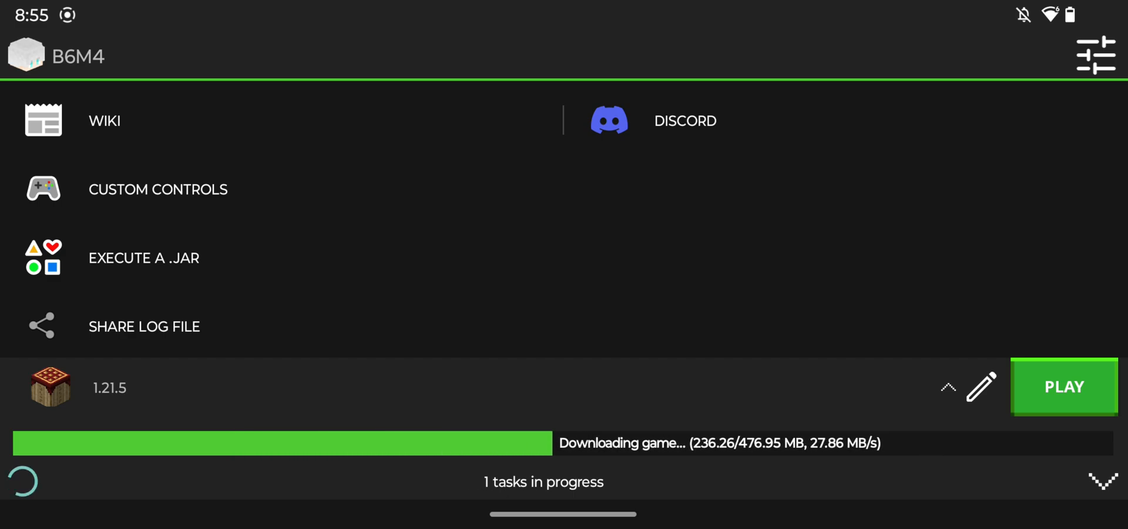
click(1058, 387)
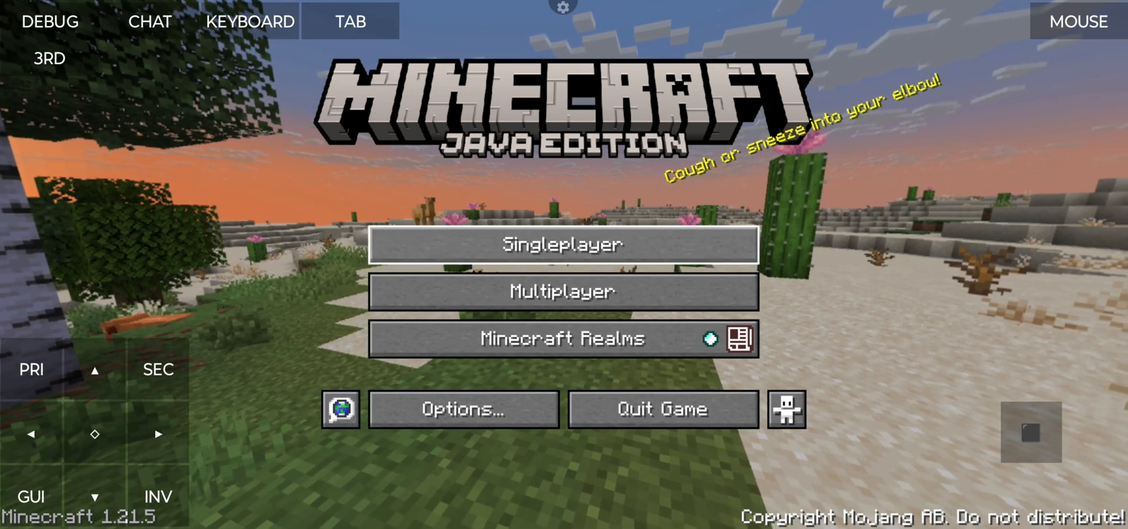
- Start Singleplayer and create a new Hardcore world named New World, which renders black
click(563, 244)
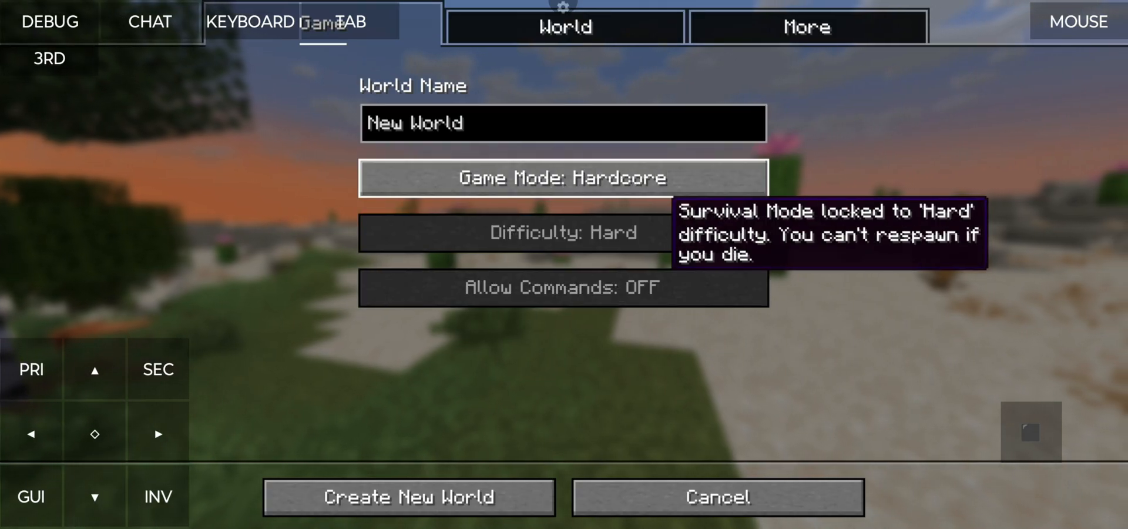
click(408, 498)
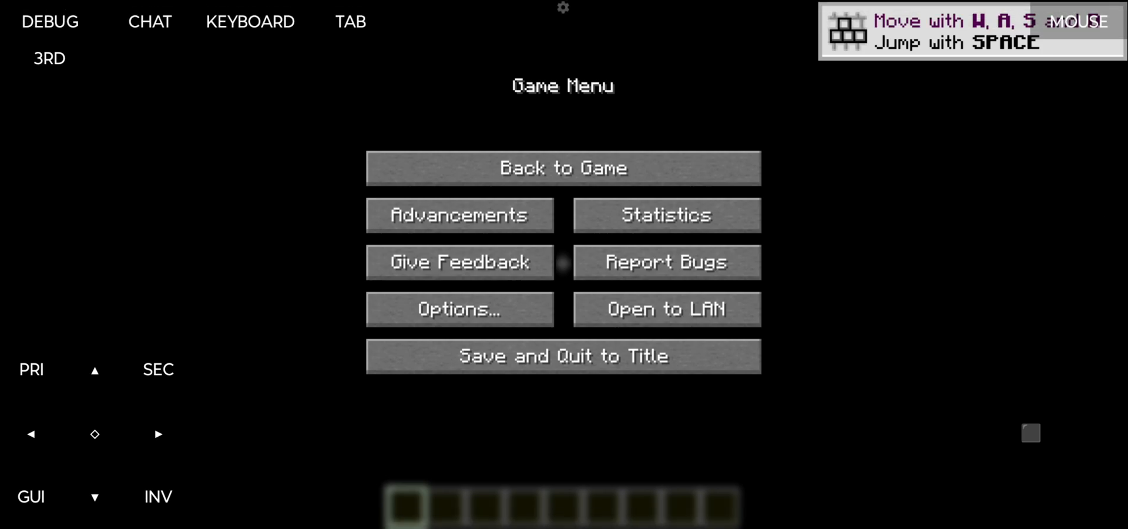
- In Video Settings, raise Mipmap Levels from OFF to 1 and apply it with Done
click(460, 309)
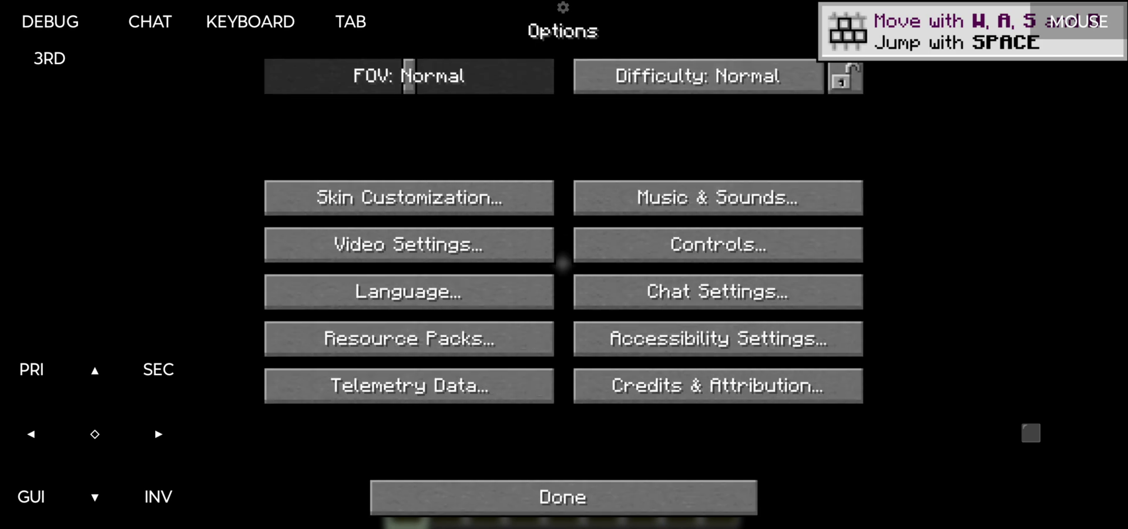
click(408, 245)
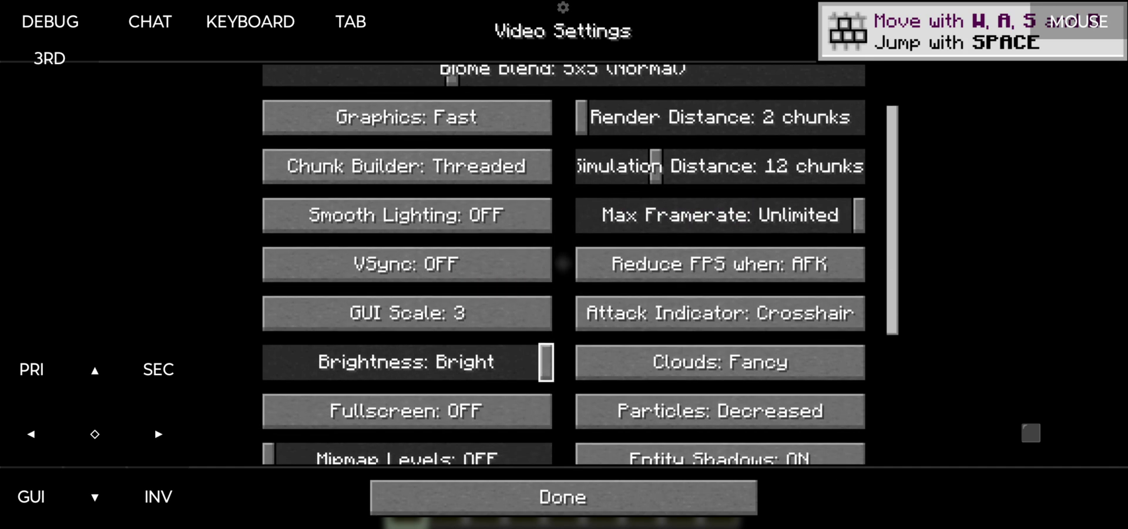
scroll(down, 3)
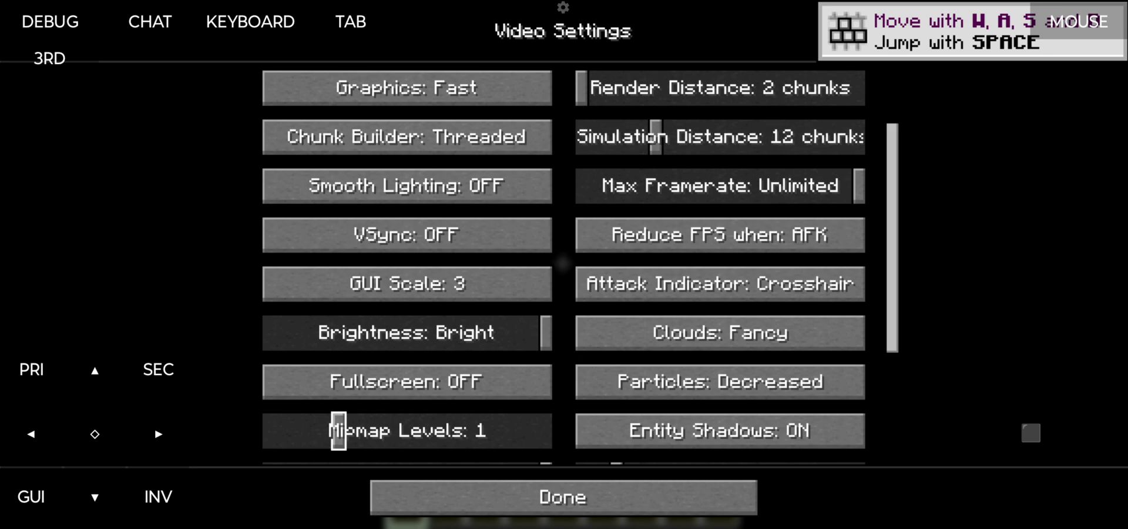
click(561, 494)
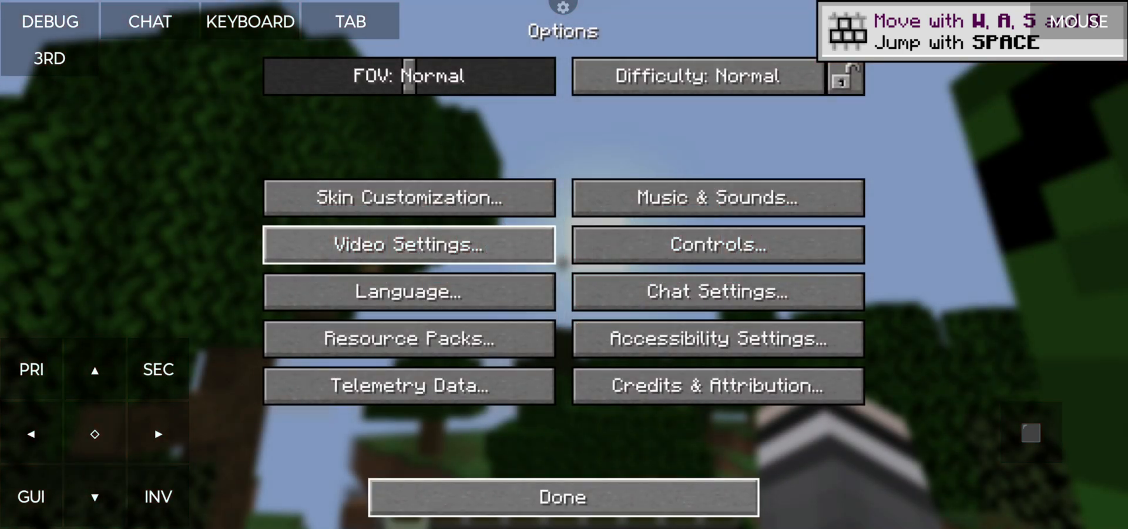
- In Video Settings, return Mipmap Levels to OFF and apply it, reloading resources
click(408, 244)
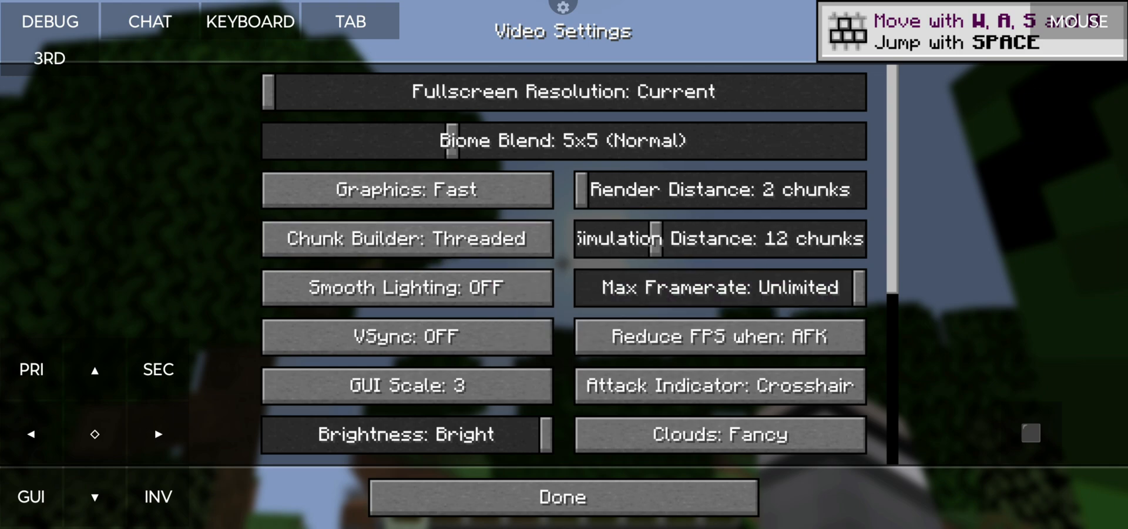
scroll(down, 3)
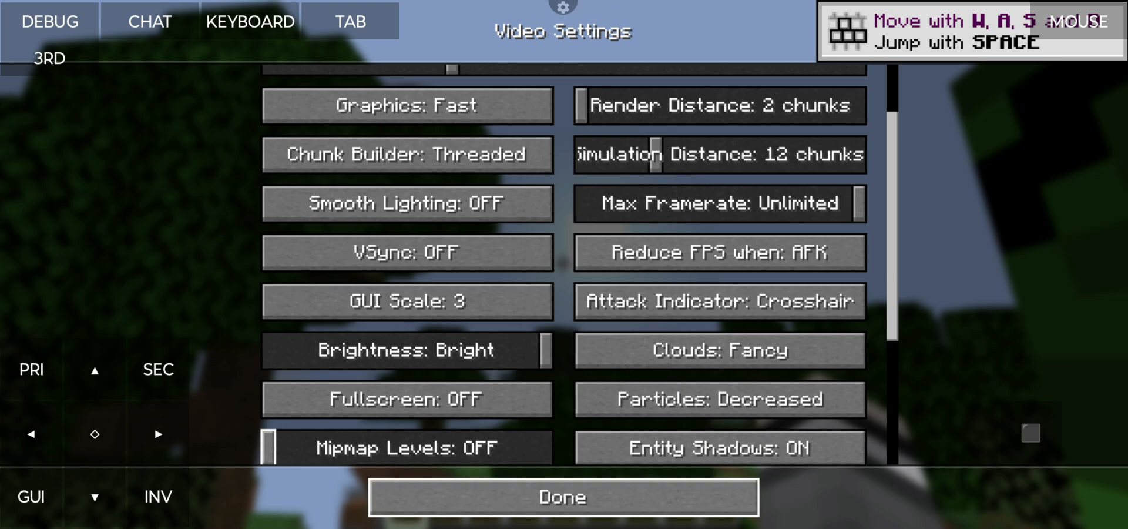
click(563, 496)
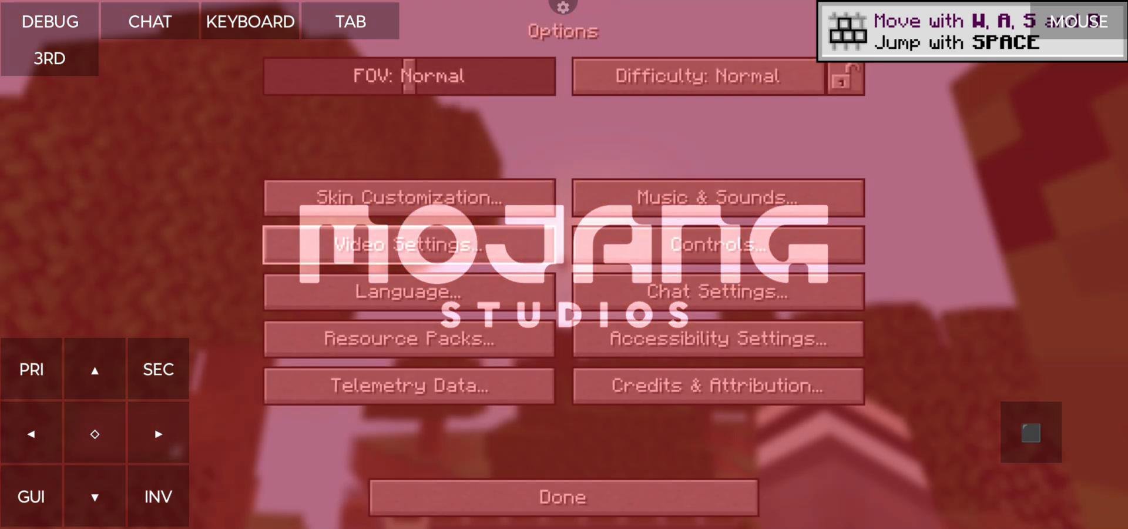
- Save and quit to the title screen, then start Singleplayer again
click(563, 496)
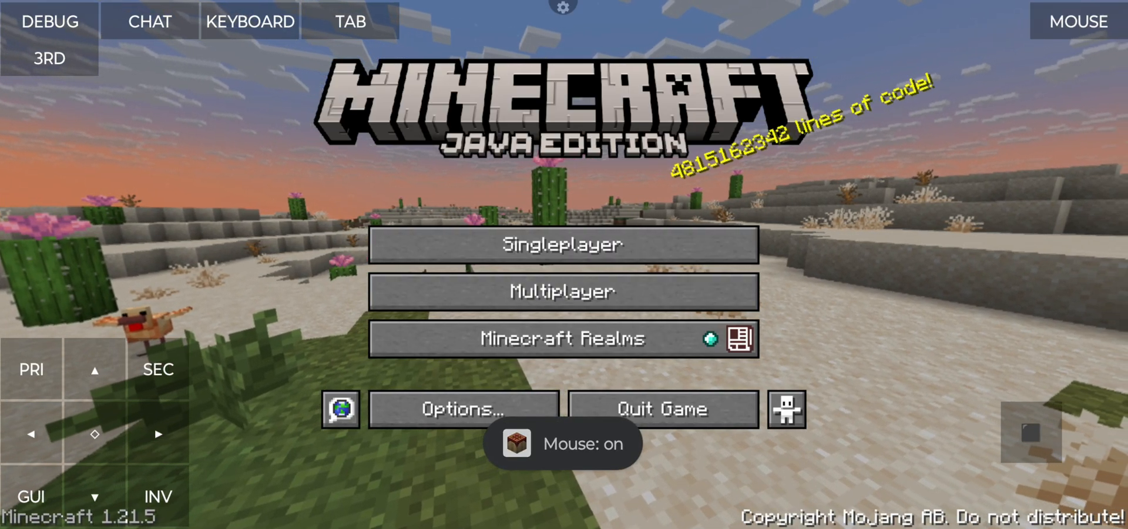
click(562, 244)
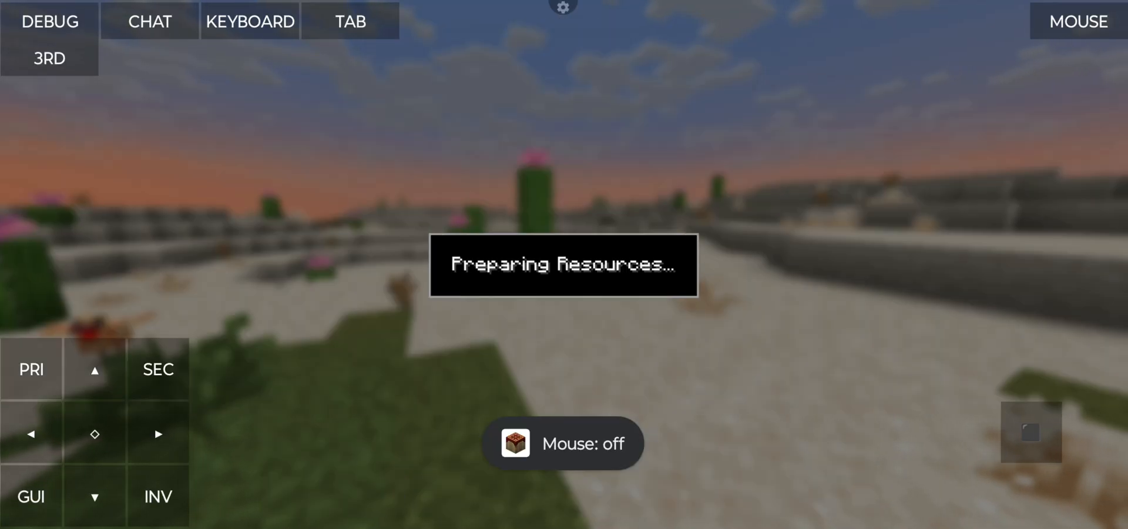